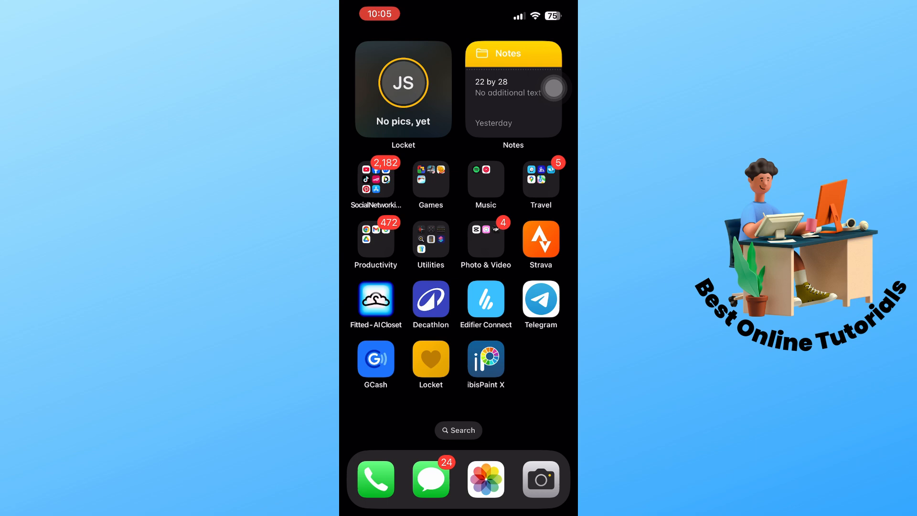
Launch the App Store from the Home Screen onto its Search page.
left_click(458, 430)
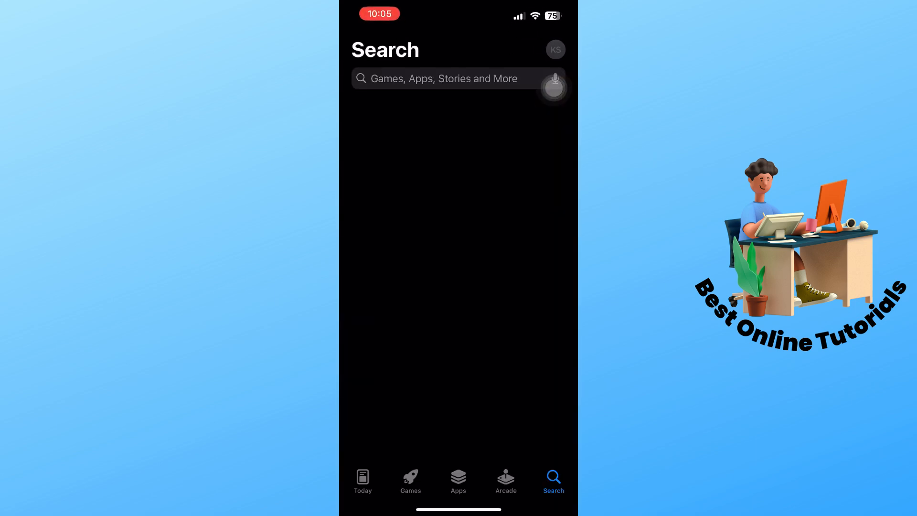
Type 'Poc' into the App Store search field, then switch to Spotlight search.
left_click(458, 78)
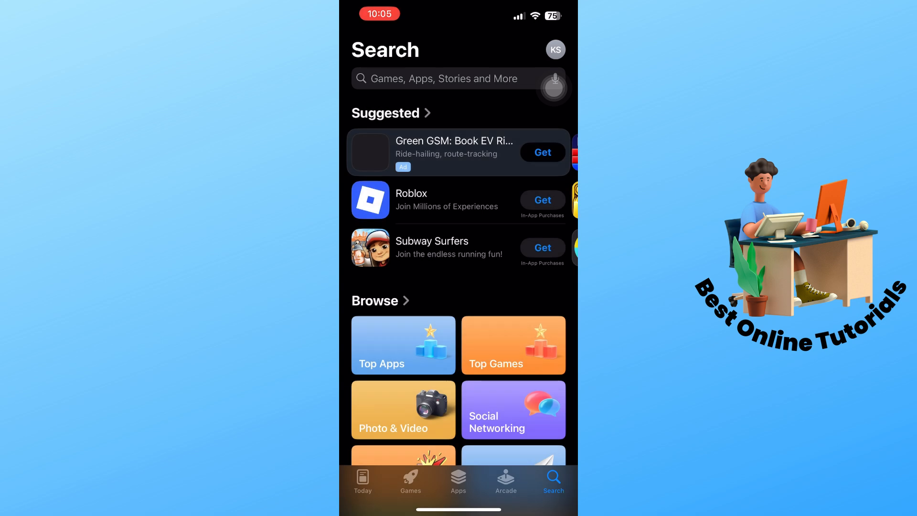
left_click(456, 78)
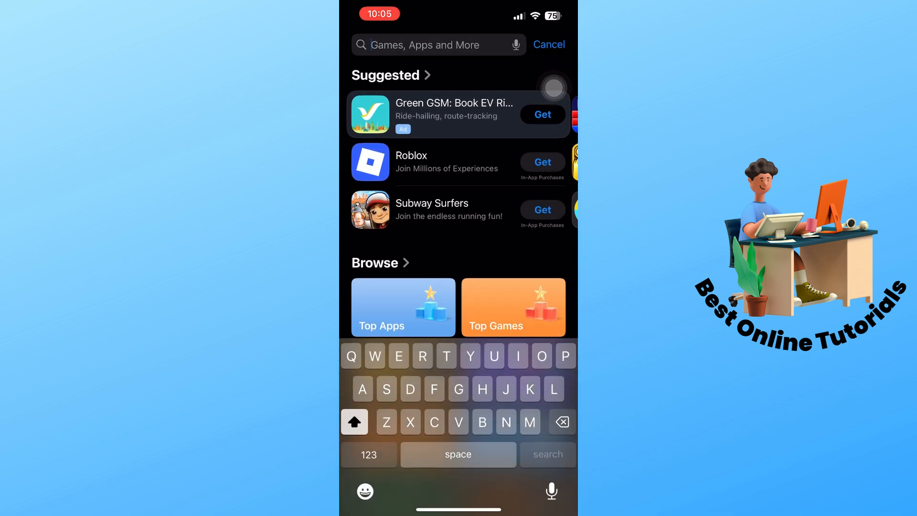
type("Poc")
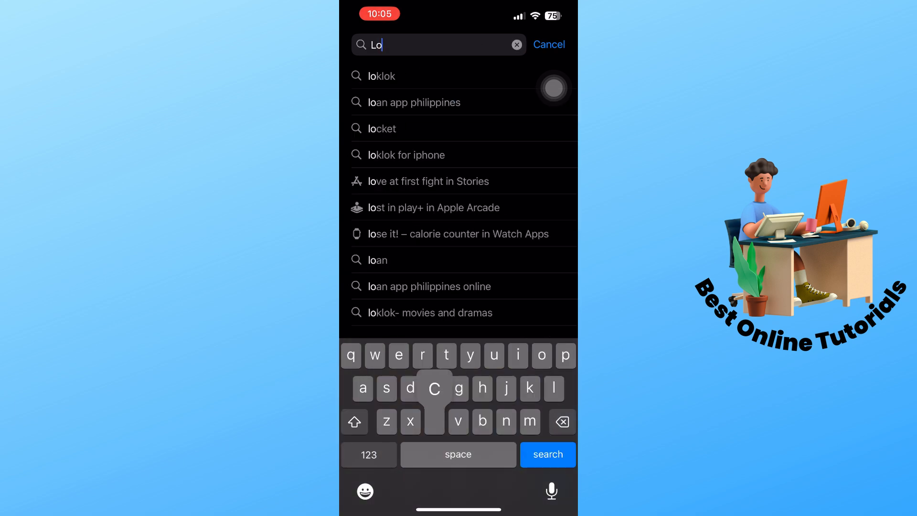
left_click(381, 128)
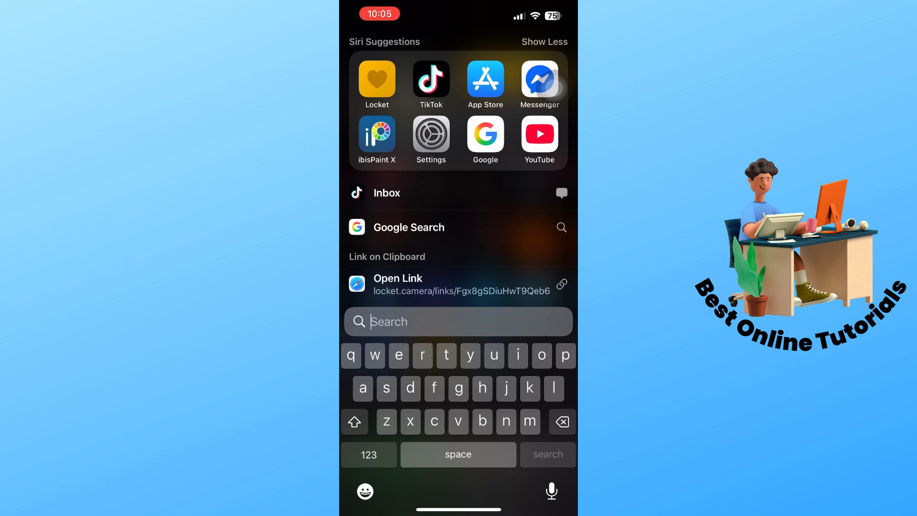
Go to Settings > General > iPhone Storage and scroll to Locket's storage page.
left_click(431, 134)
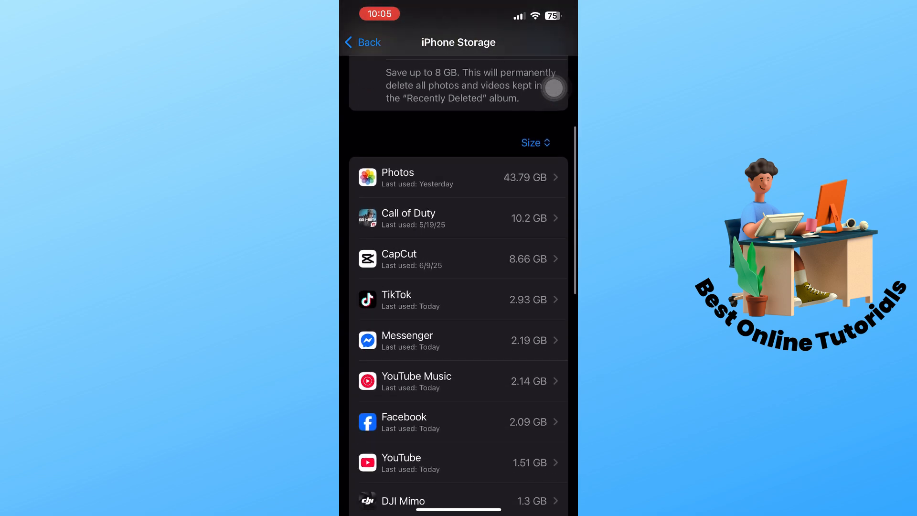
scroll("down", 3)
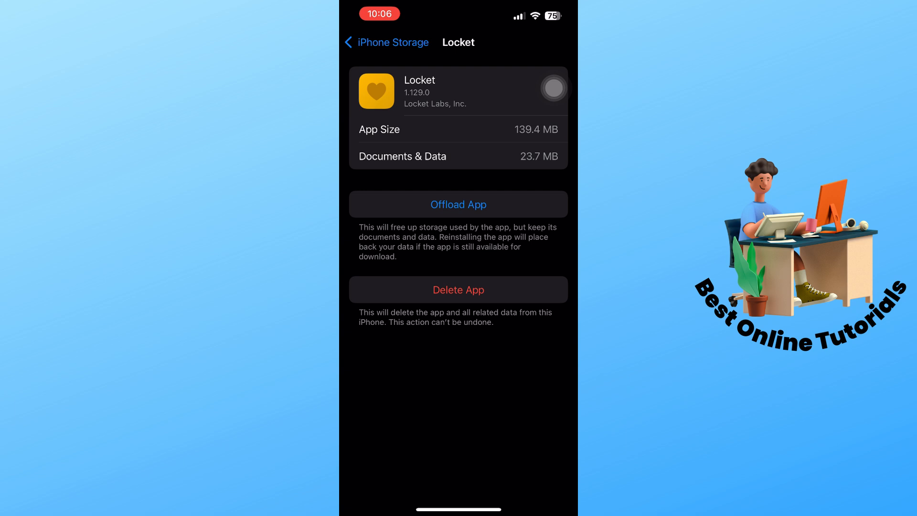
Offload and confirm removing Locket, keeping its data, then go to the Home Screen.
left_click(458, 204)
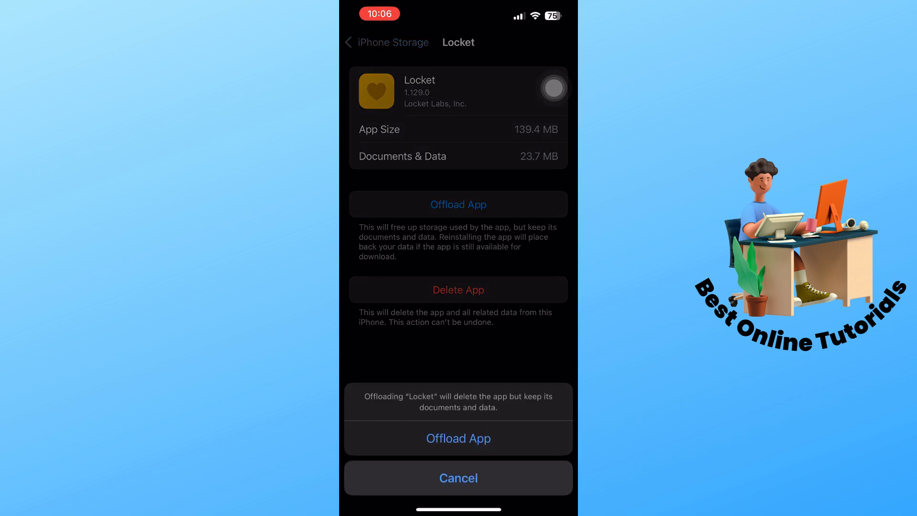
left_click(457, 477)
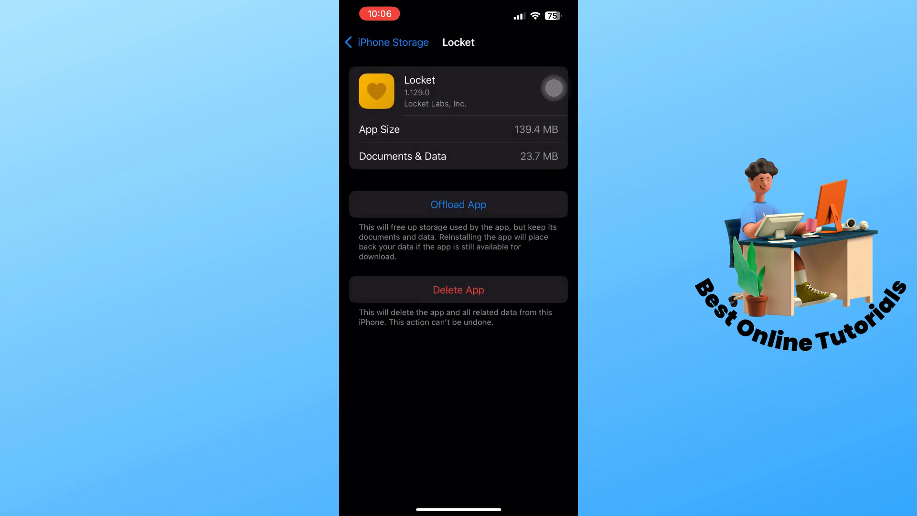
left_click(458, 204)
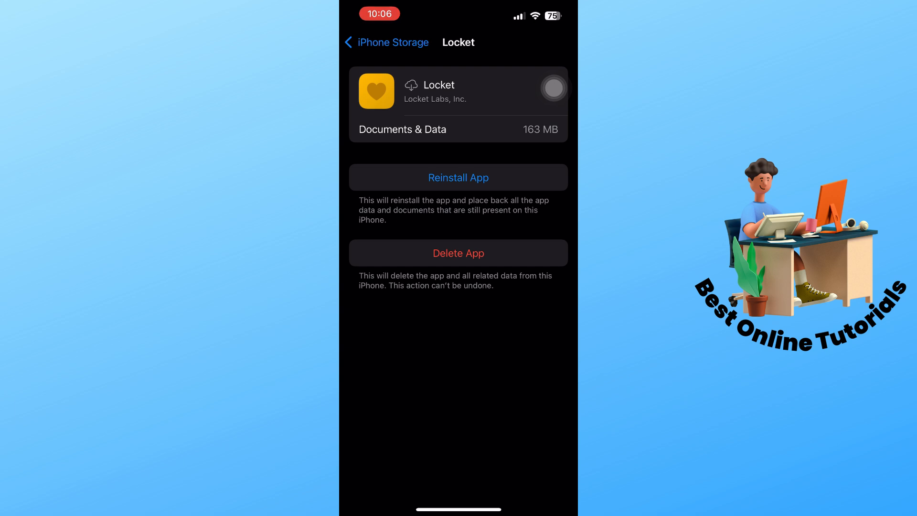
left_click(458, 252)
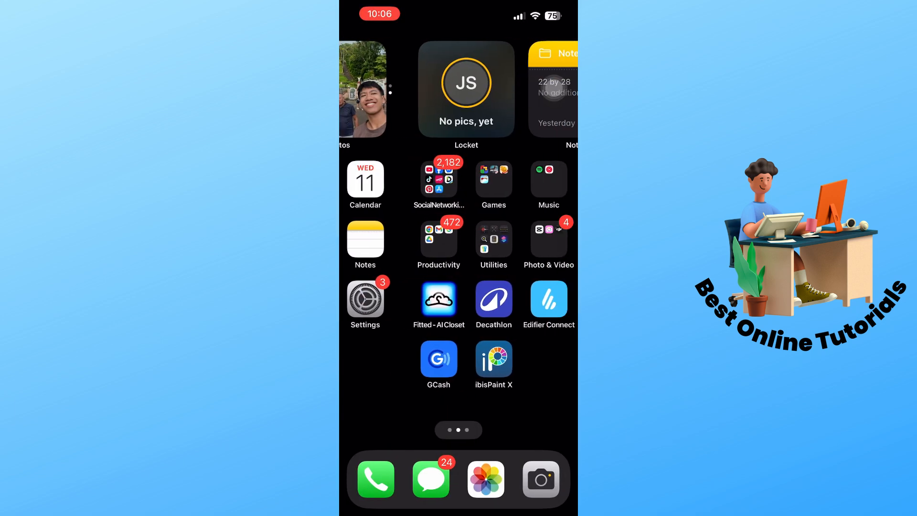
Reinstall Locket Widget from its App Store page via the cloud download icon.
scroll("down", 3)
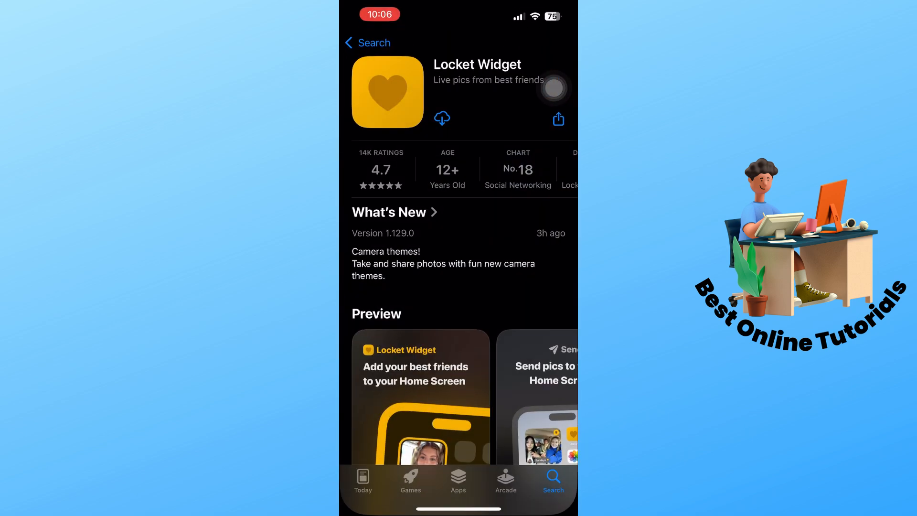
left_click(441, 119)
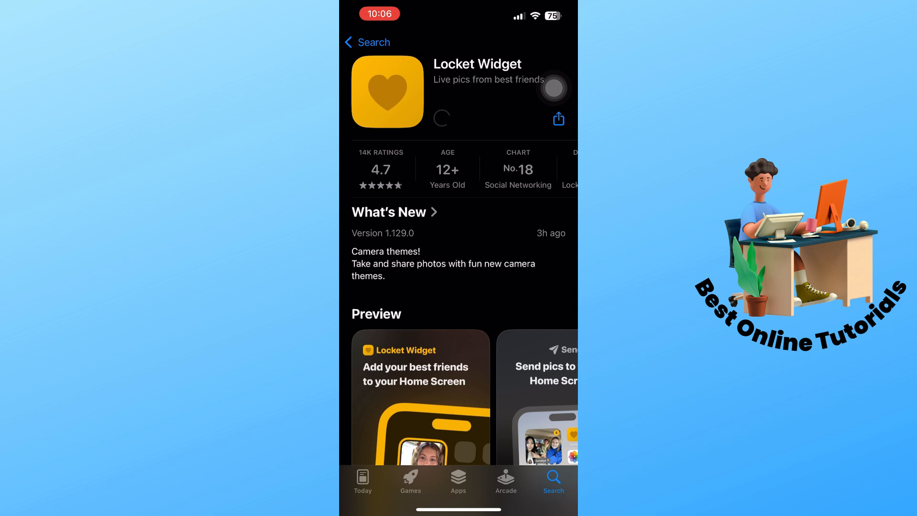
left_click(441, 118)
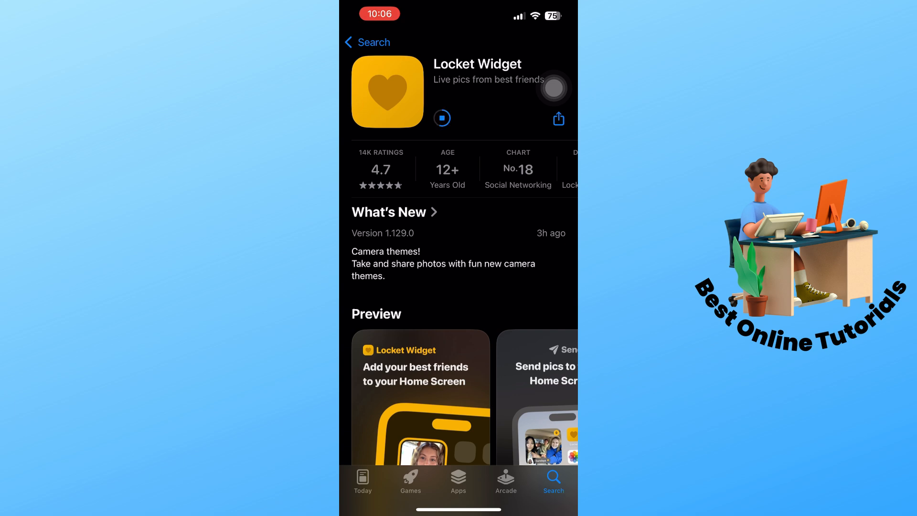